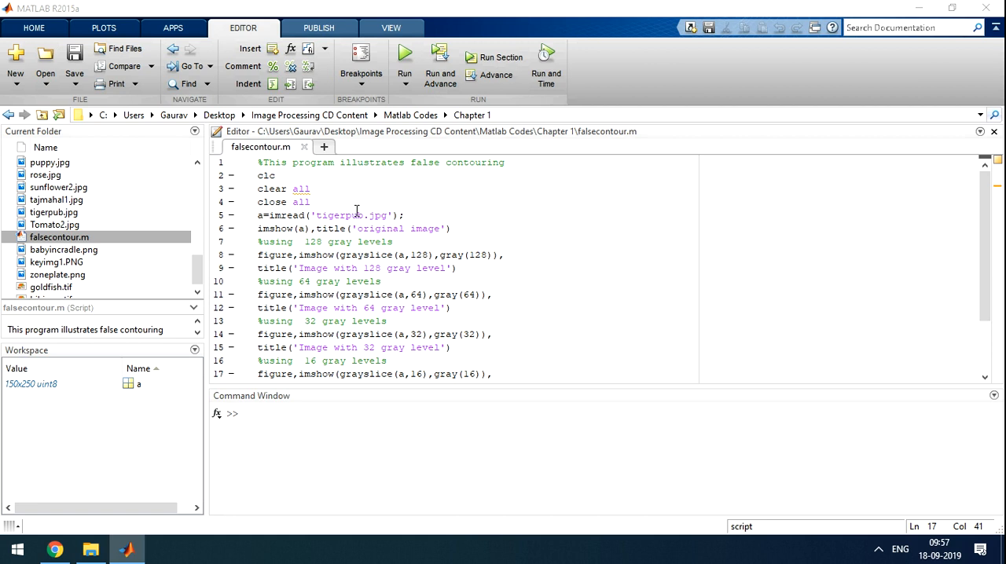
mouse_move(343, 215)
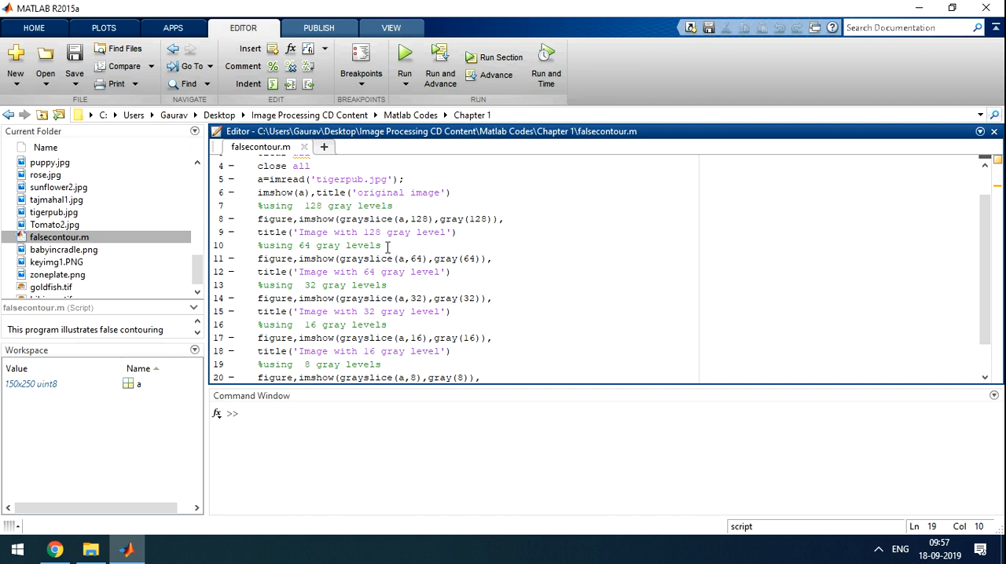
mouse_move(342, 246)
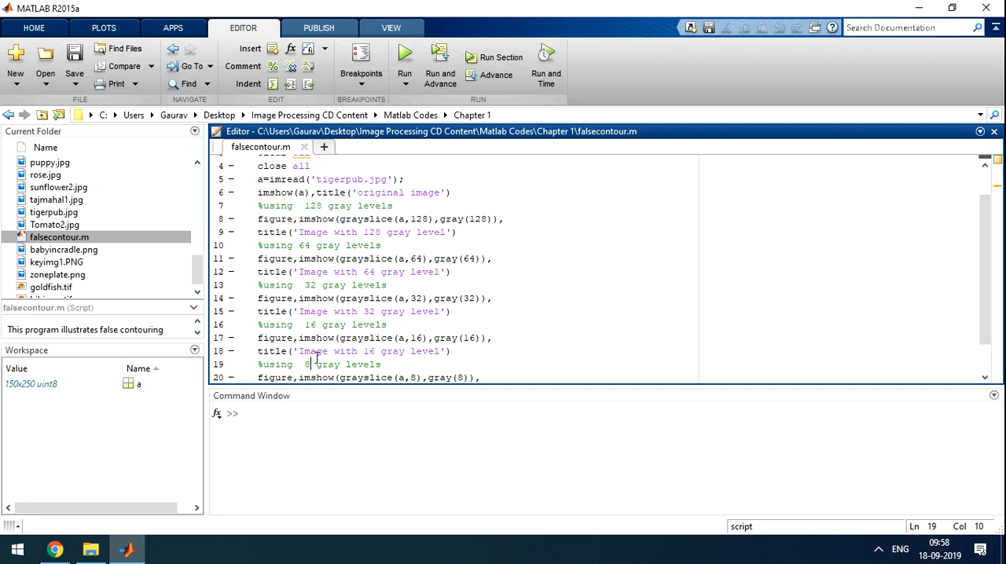
mouse_move(370, 286)
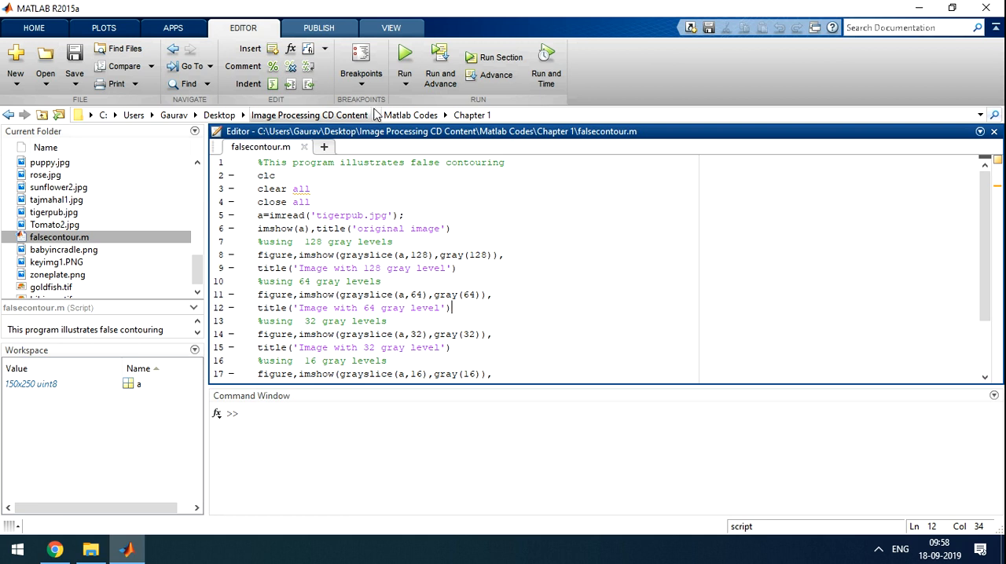
mouse_move(404, 54)
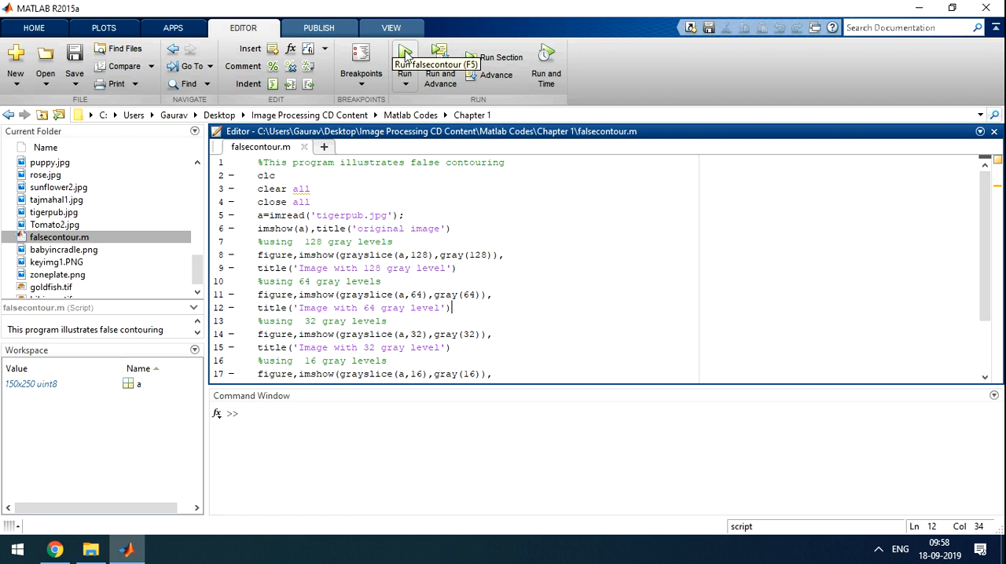
Step: Run falsecontour.m so the six gray-level figures of the lion cub open
click(404, 57)
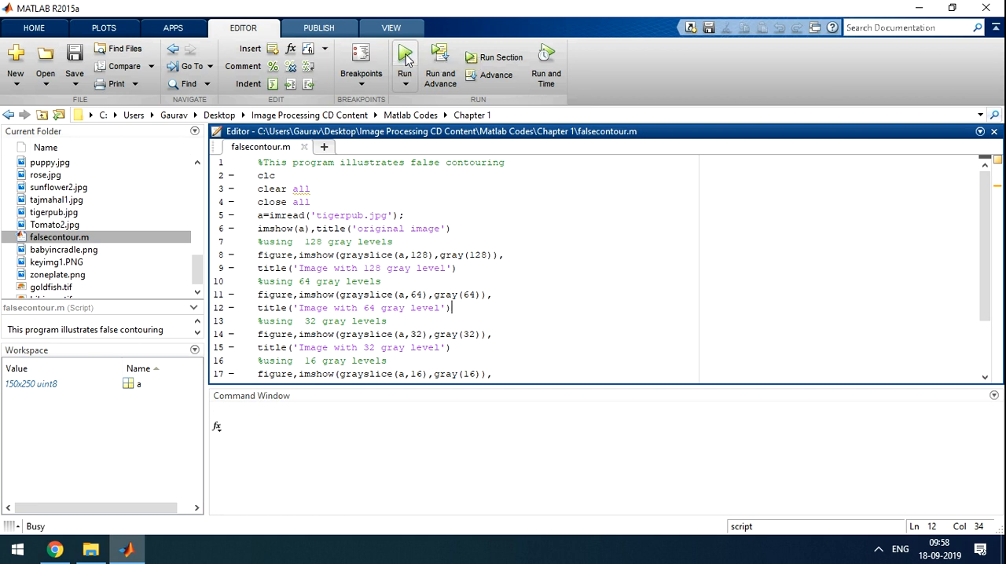
click(405, 56)
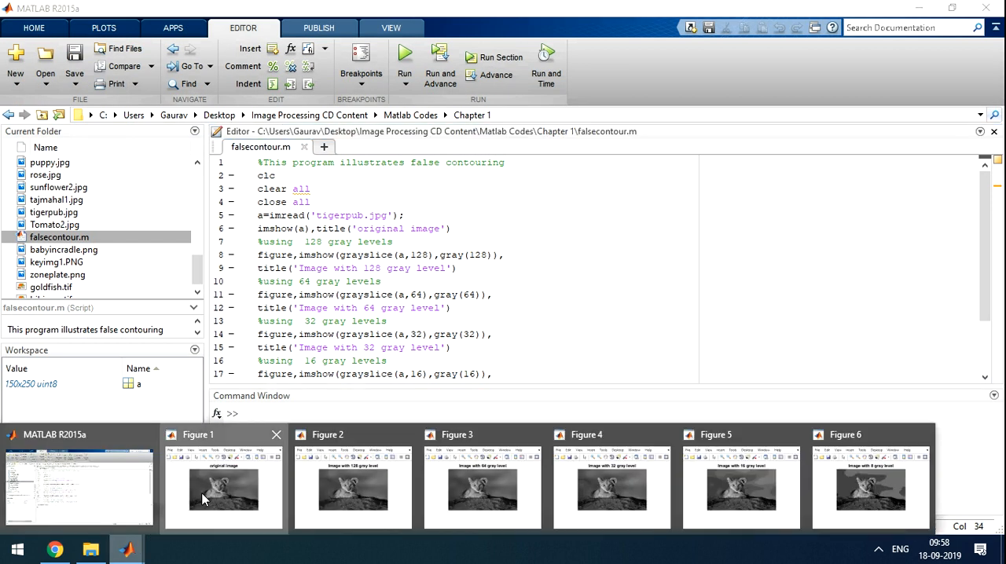
Step: Bring up Figure 1, the original lion cub image, and maximize it
click(224, 487)
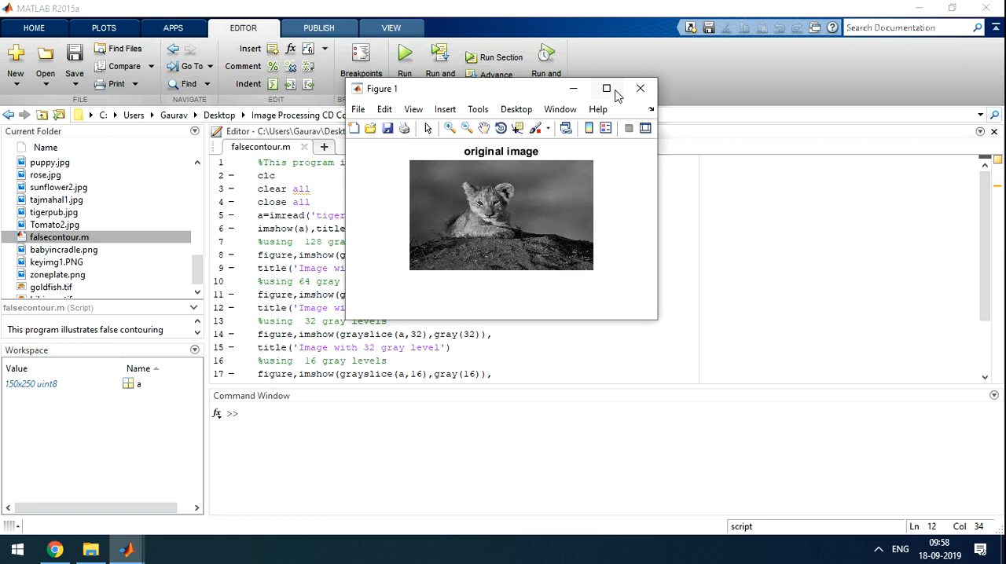
click(607, 88)
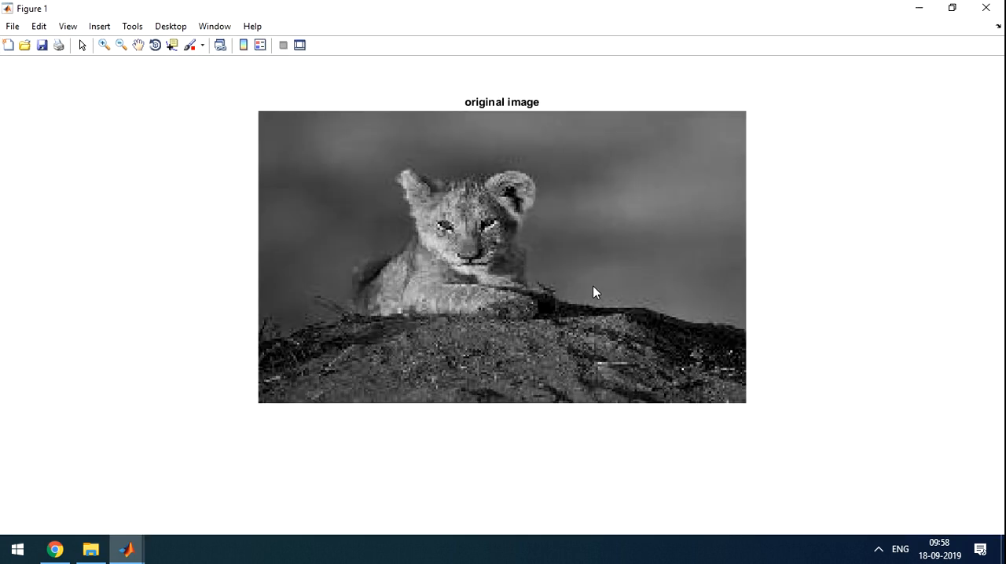
mouse_move(682, 191)
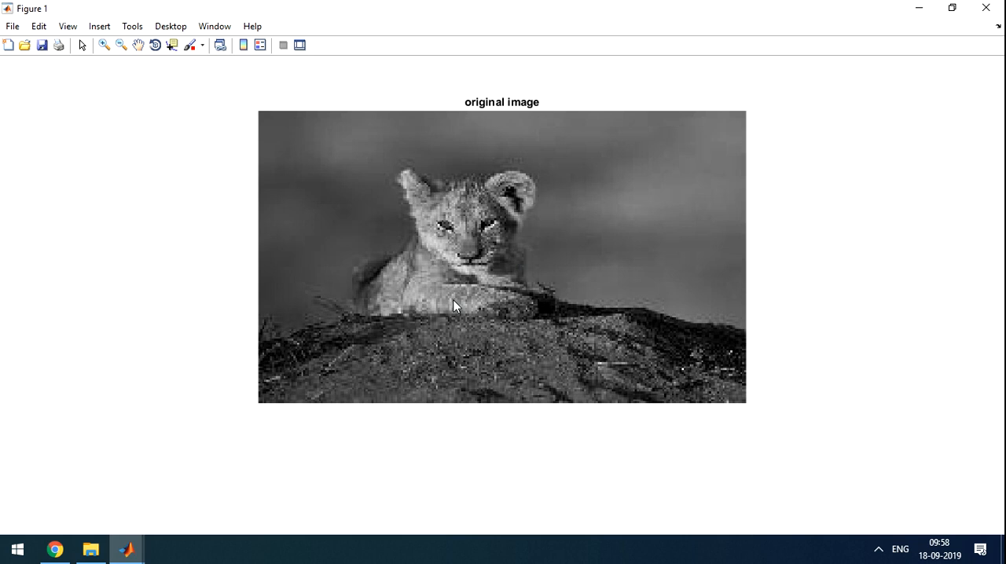
mouse_move(437, 297)
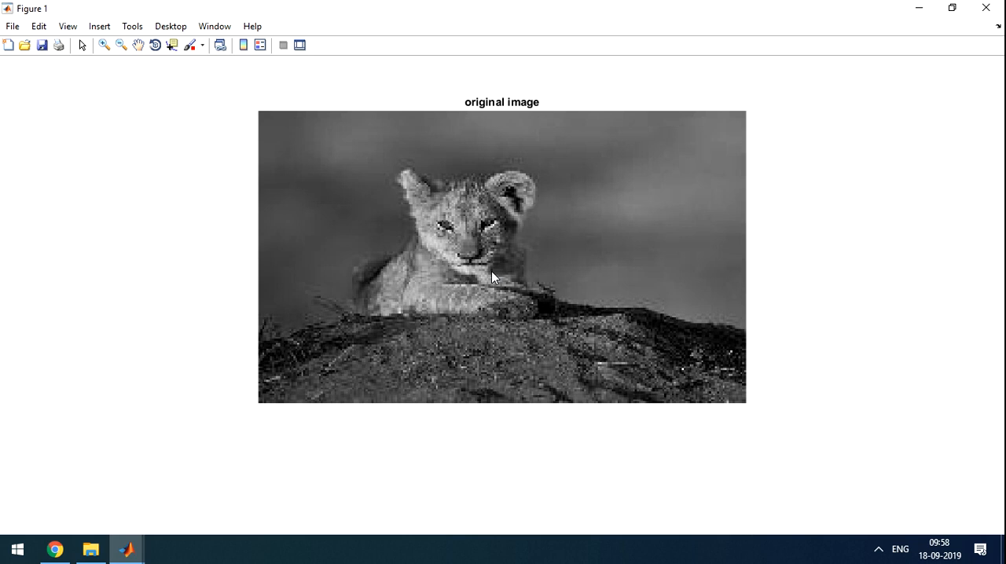
mouse_move(463, 272)
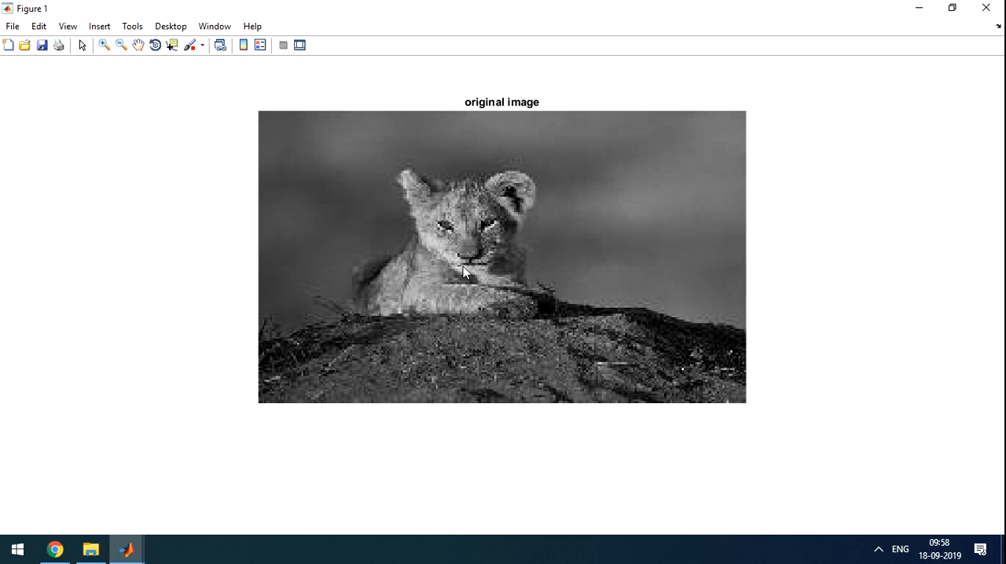
mouse_move(319, 165)
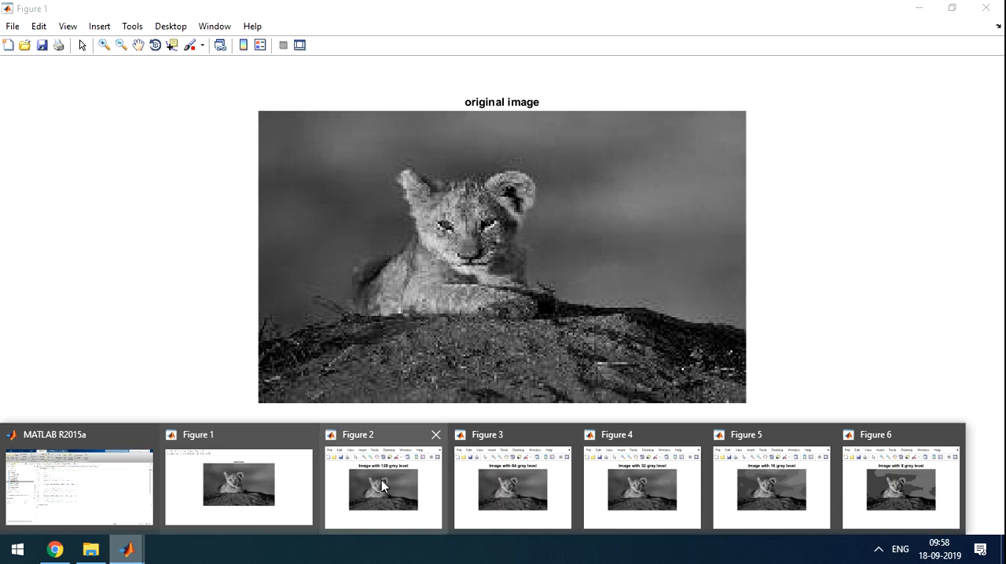
Step: Bring up Figure 2, the 128-gray-level lion cub, from the taskbar
click(384, 487)
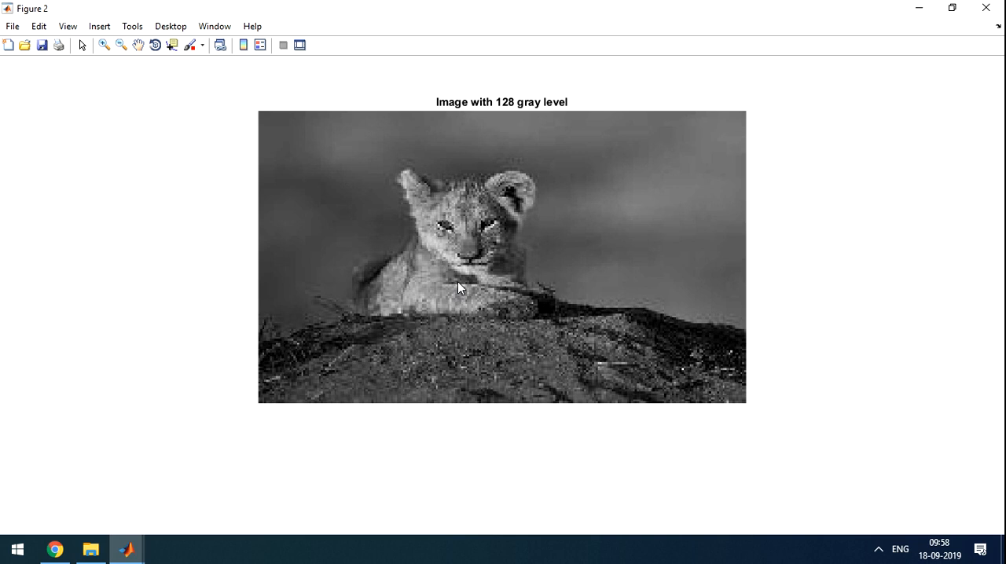
mouse_move(329, 378)
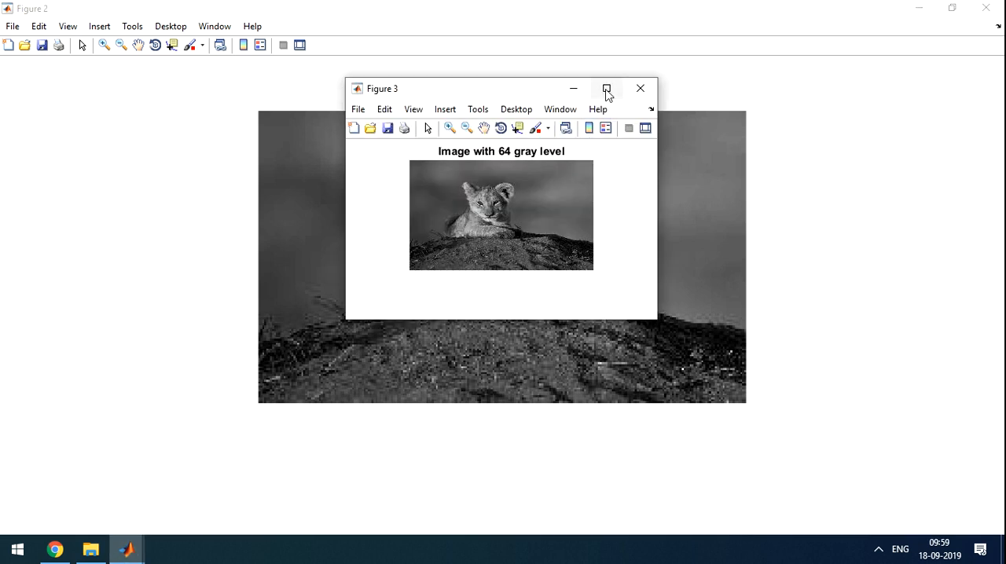
Step: Maximize Figure 3, the 64-gray-level lion cub image
click(606, 88)
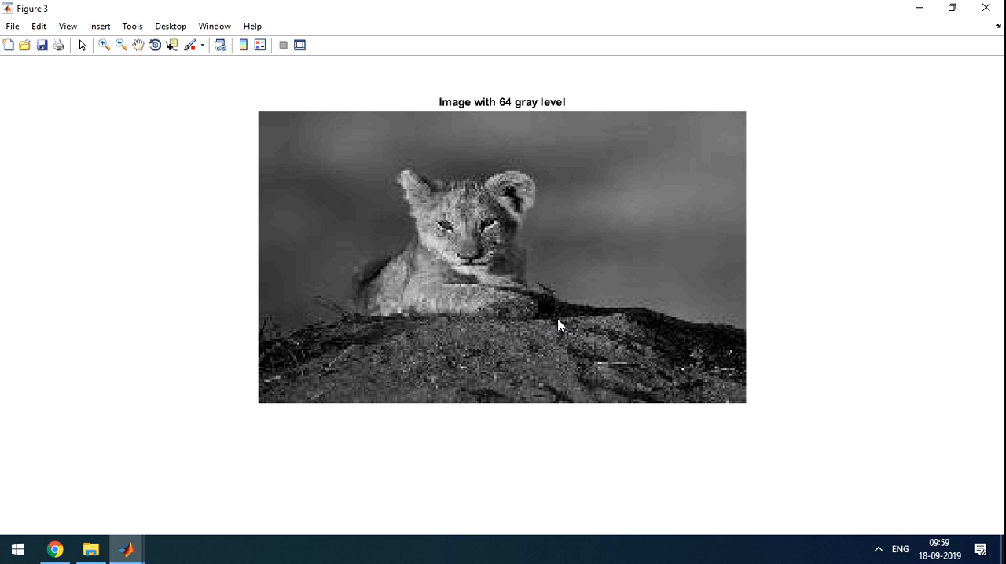
mouse_move(591, 178)
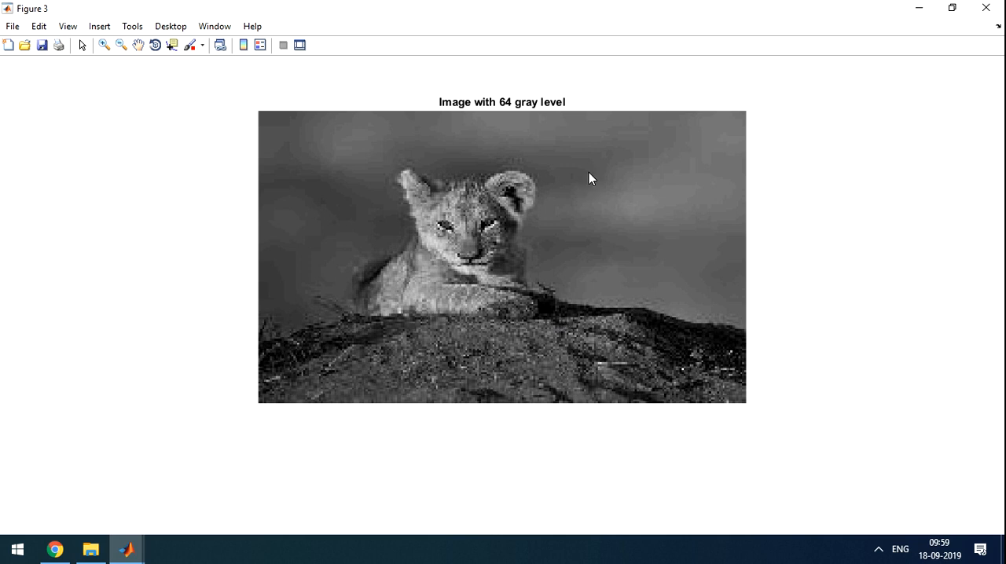
mouse_move(570, 270)
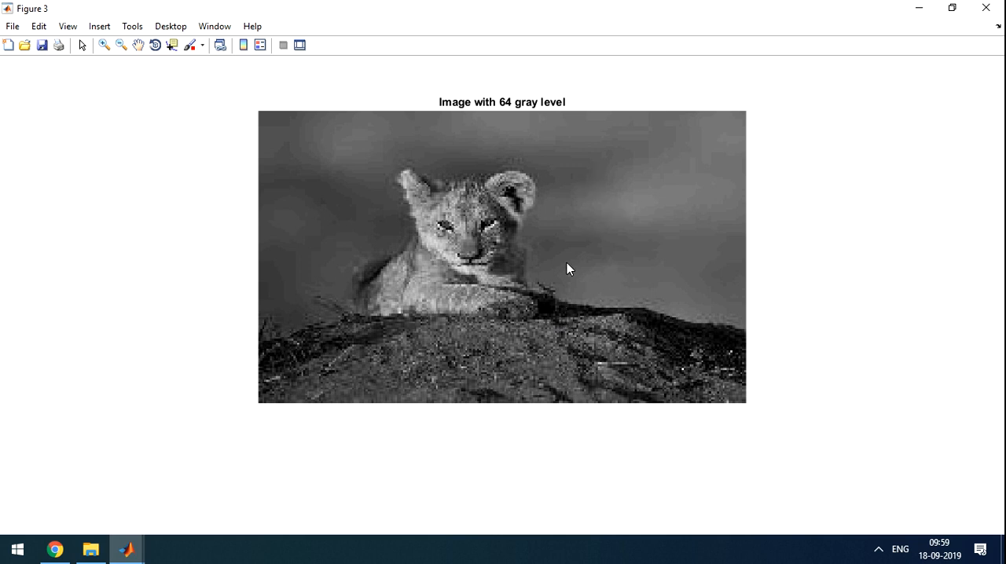
mouse_move(128, 549)
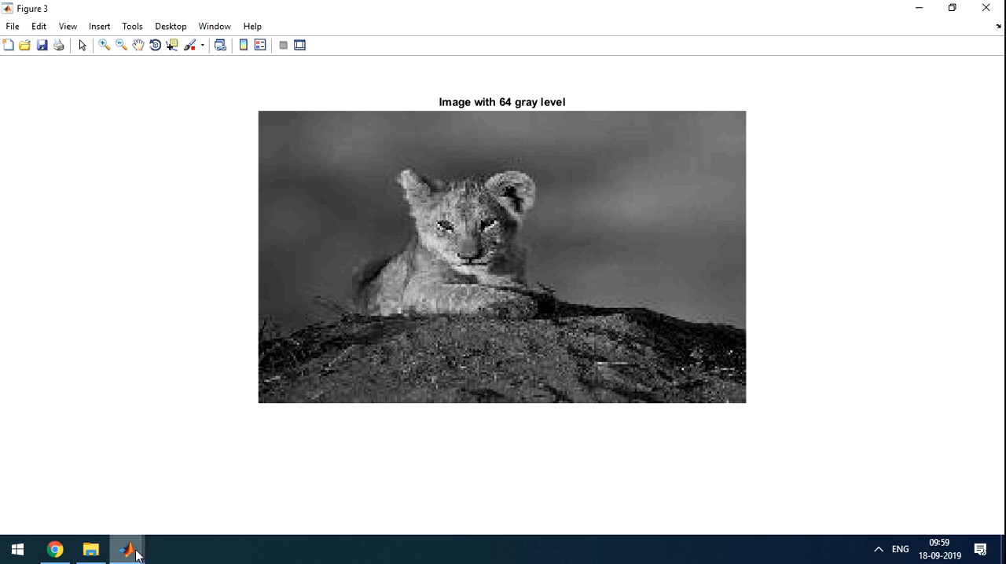
mouse_move(126, 549)
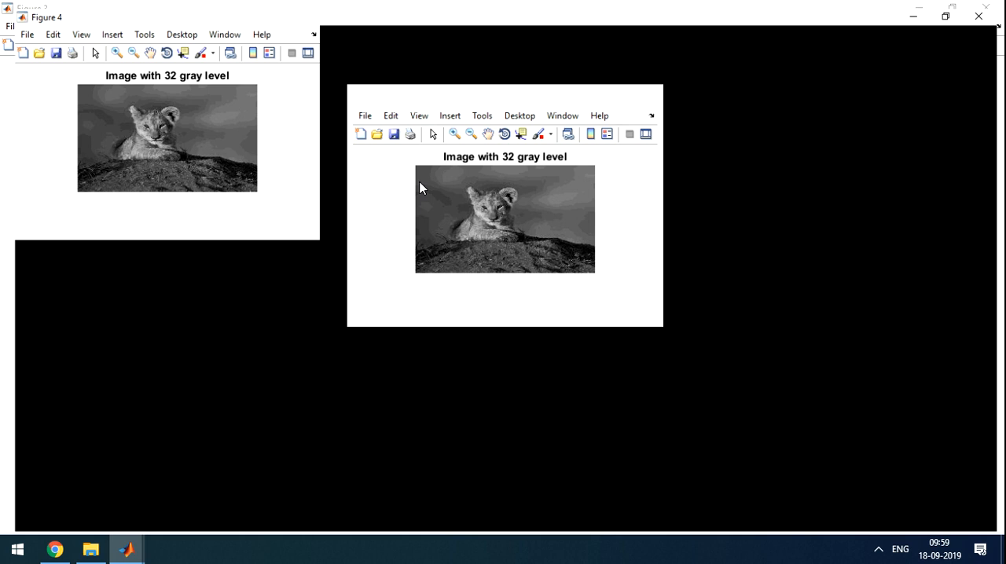
Step: Maximize Figure 4, the 32-gray-level image with banding in the sky
click(946, 15)
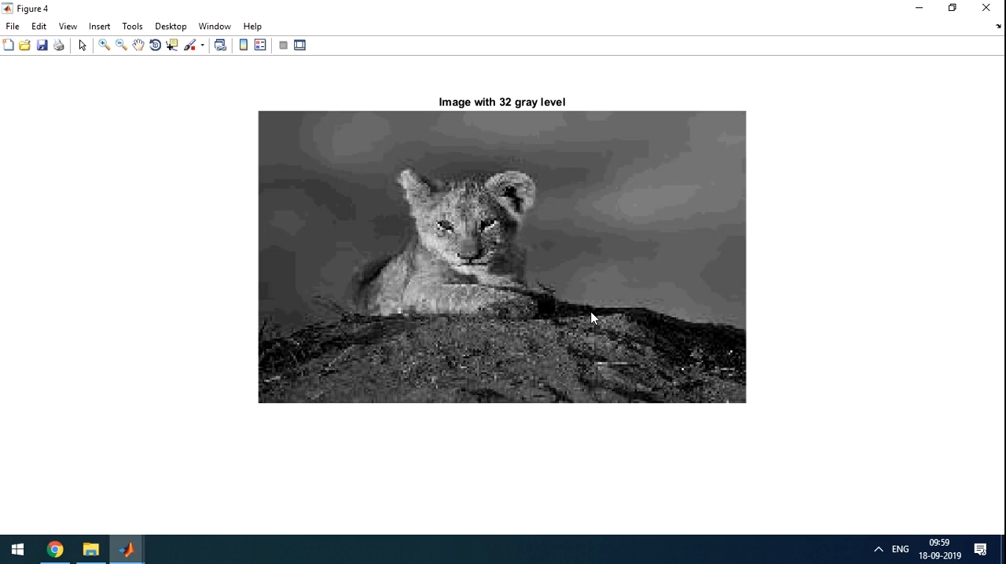
mouse_move(668, 327)
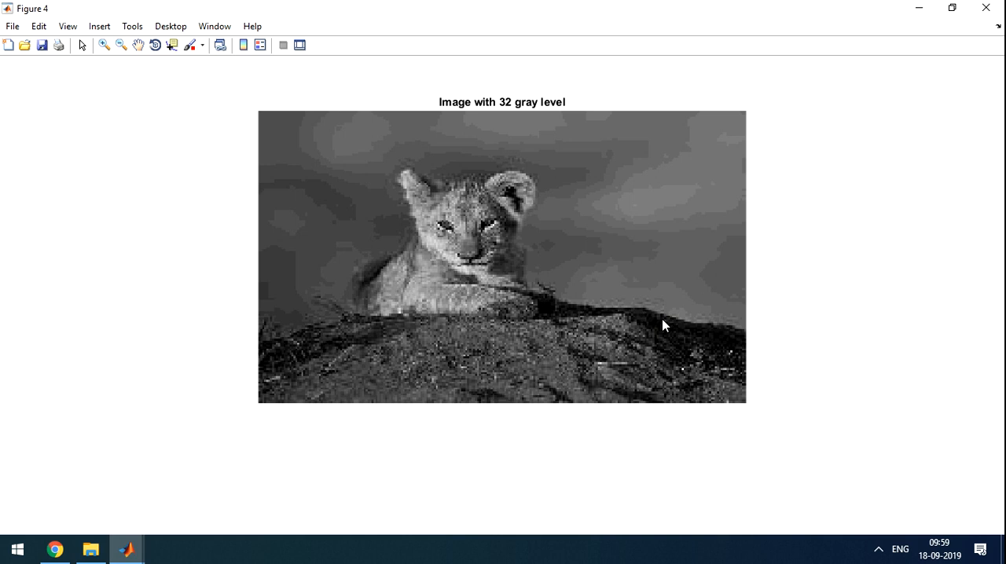
mouse_move(660, 328)
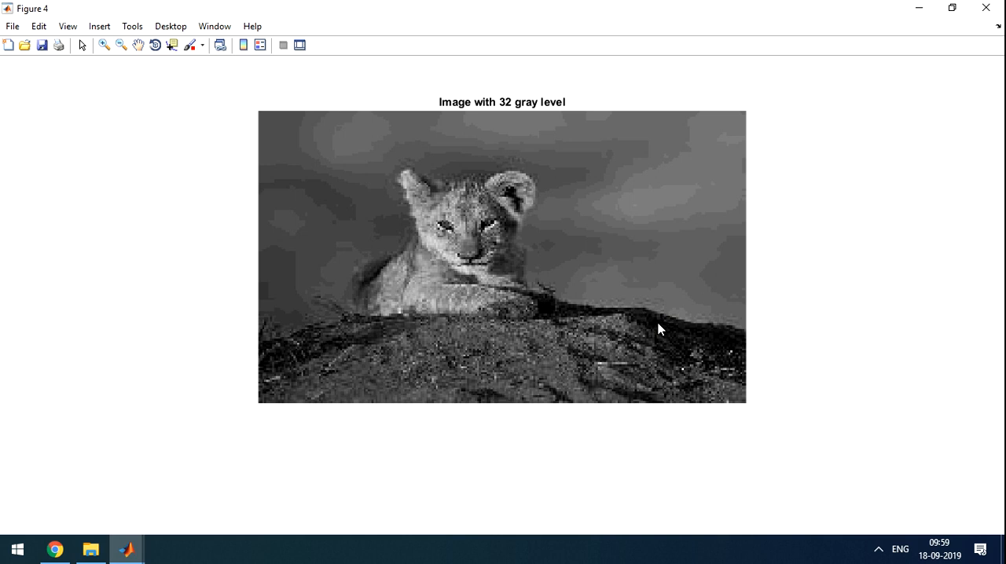
mouse_move(293, 371)
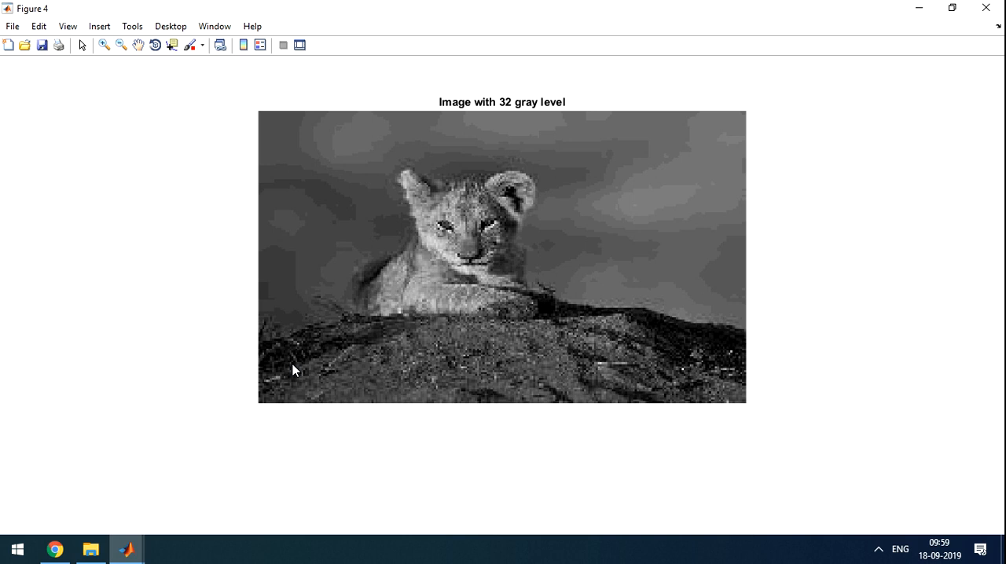
mouse_move(126, 548)
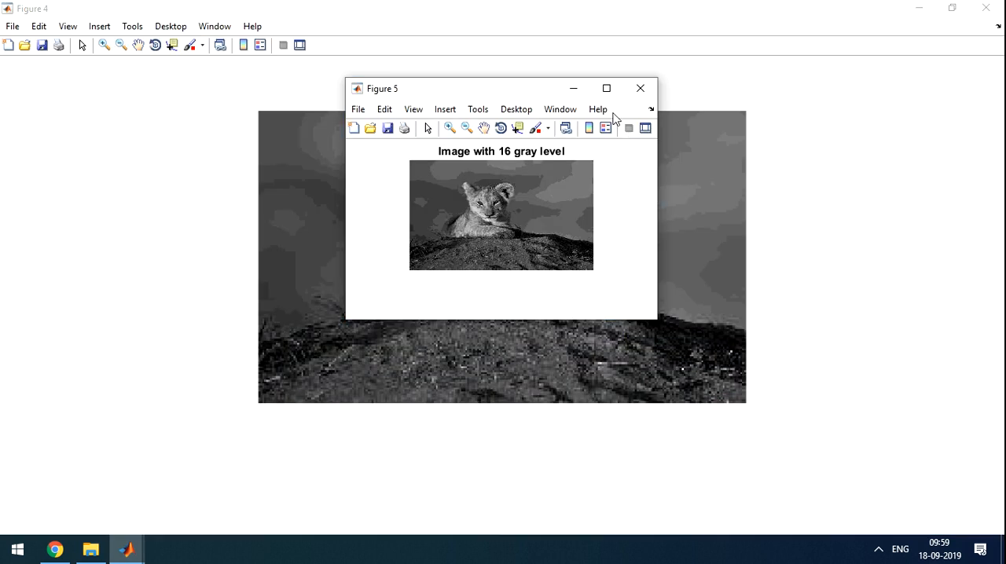
Step: Maximize Figure 5, the 16-gray-level lion cub image
click(606, 88)
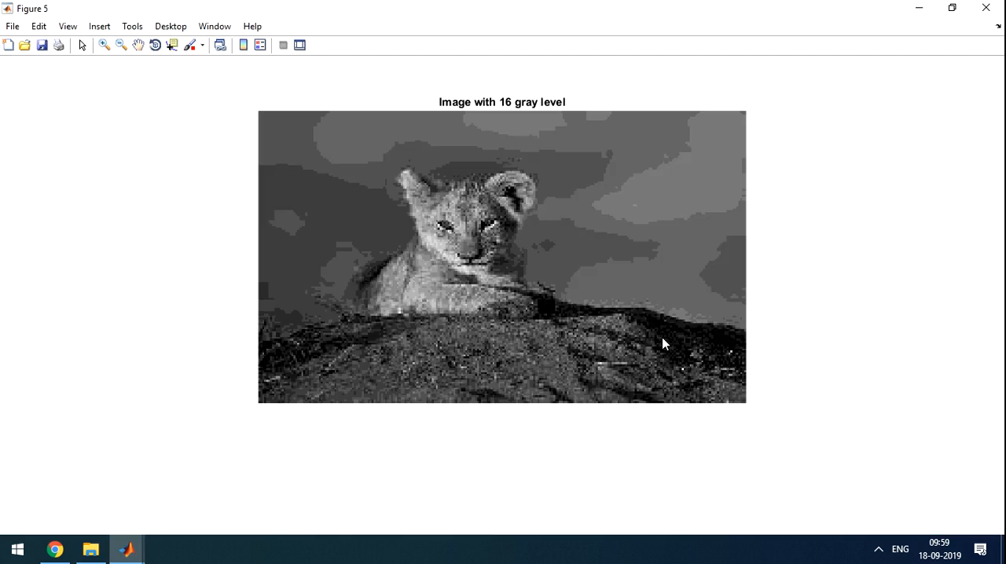
mouse_move(707, 141)
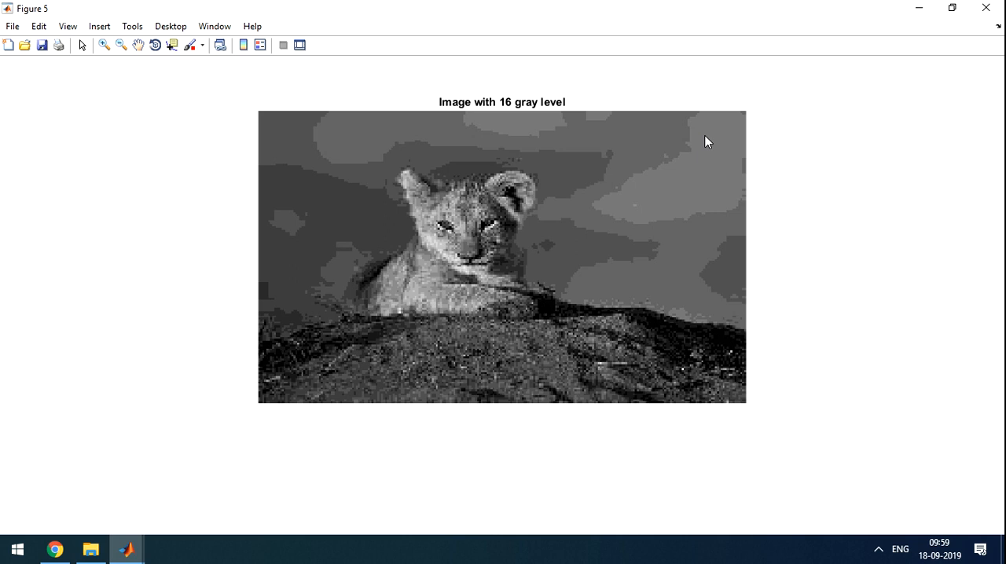
mouse_move(716, 180)
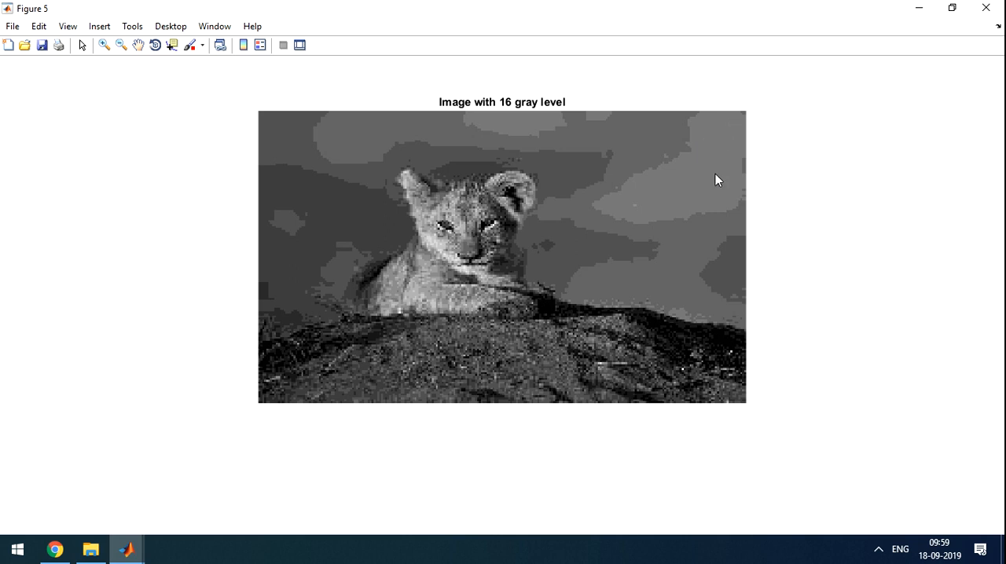
mouse_move(173, 496)
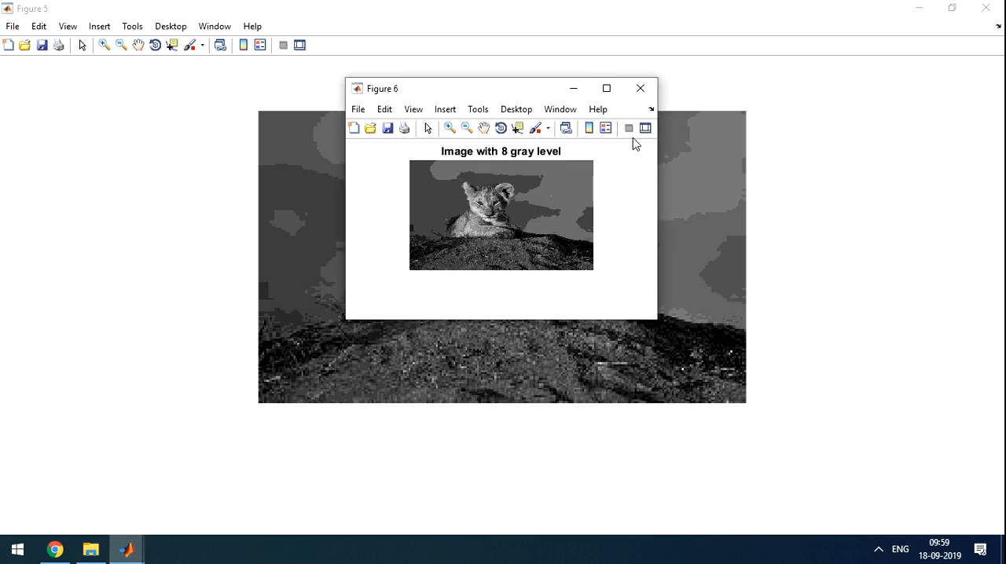
Step: Maximize Figure 6, the 8-gray-level image with flat false-contour bands
click(605, 88)
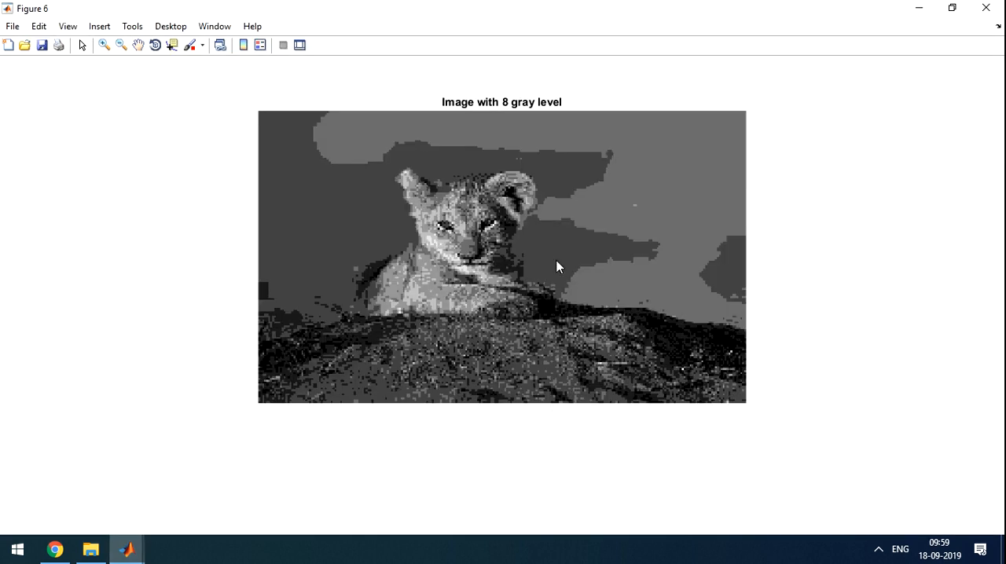
mouse_move(459, 154)
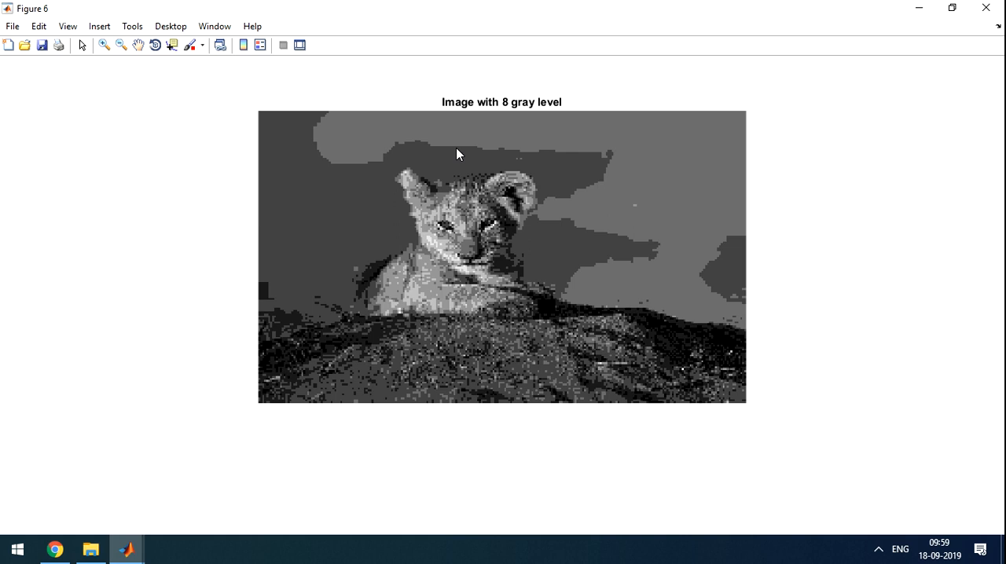
mouse_move(351, 141)
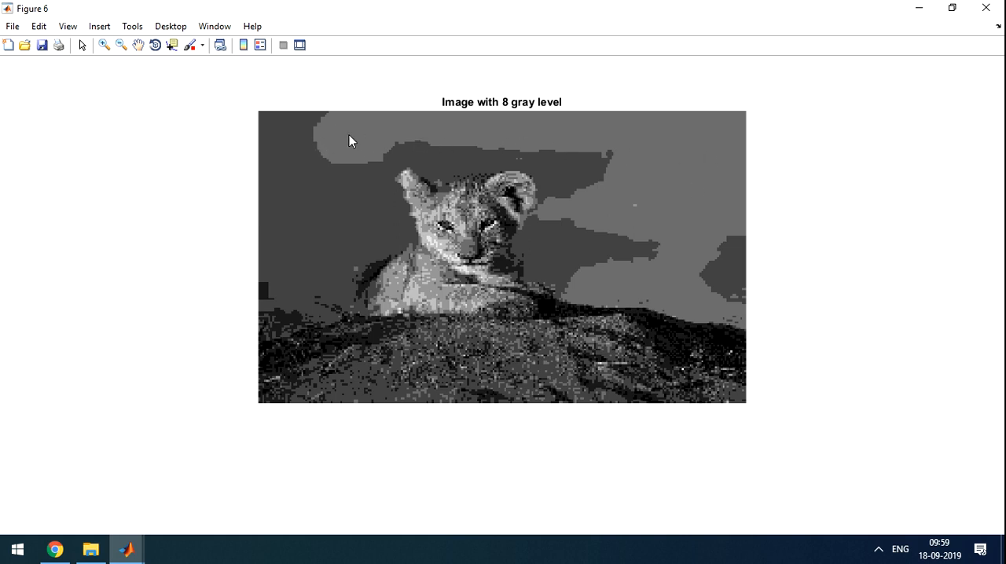
mouse_move(698, 305)
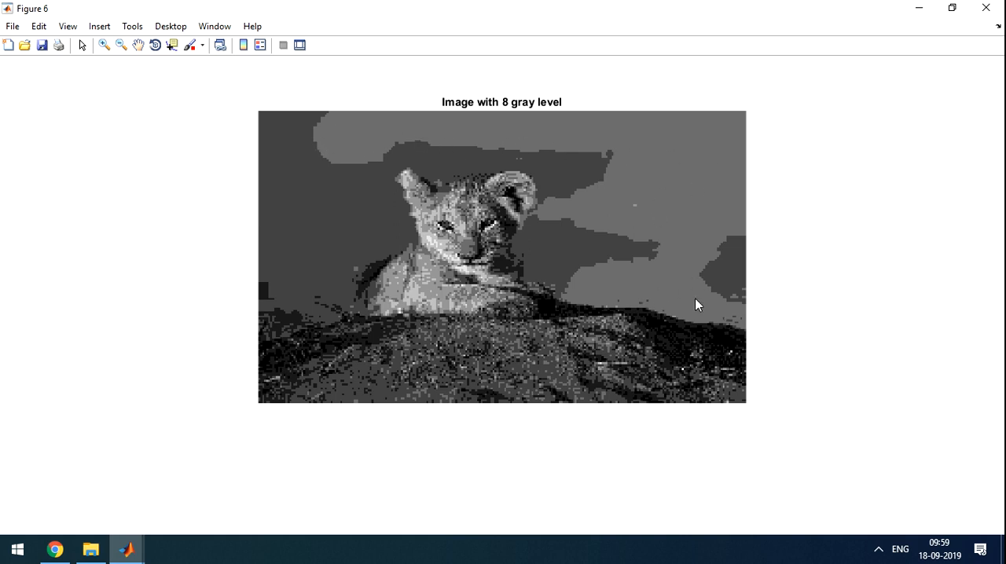
mouse_move(474, 160)
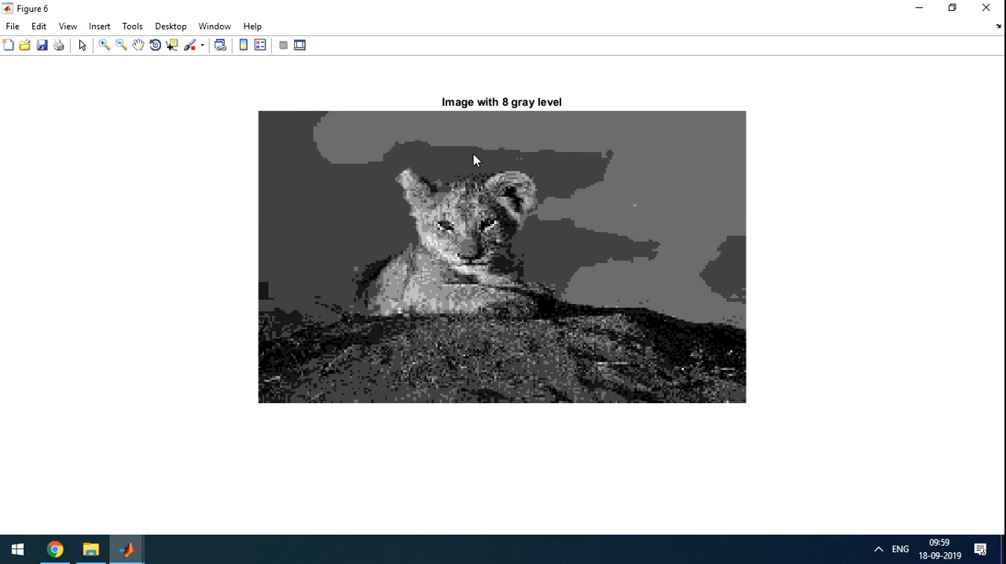
mouse_move(692, 342)
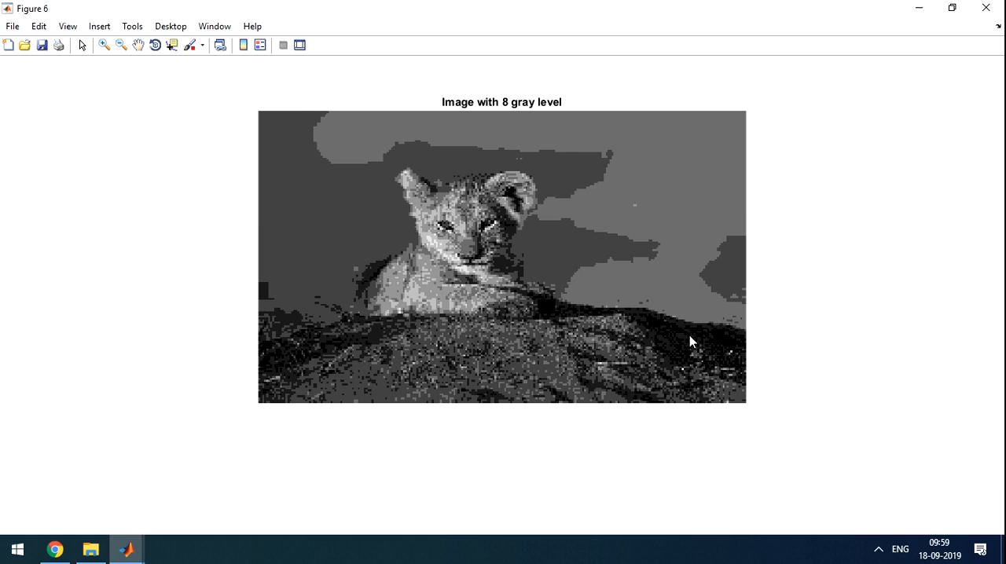
mouse_move(672, 321)
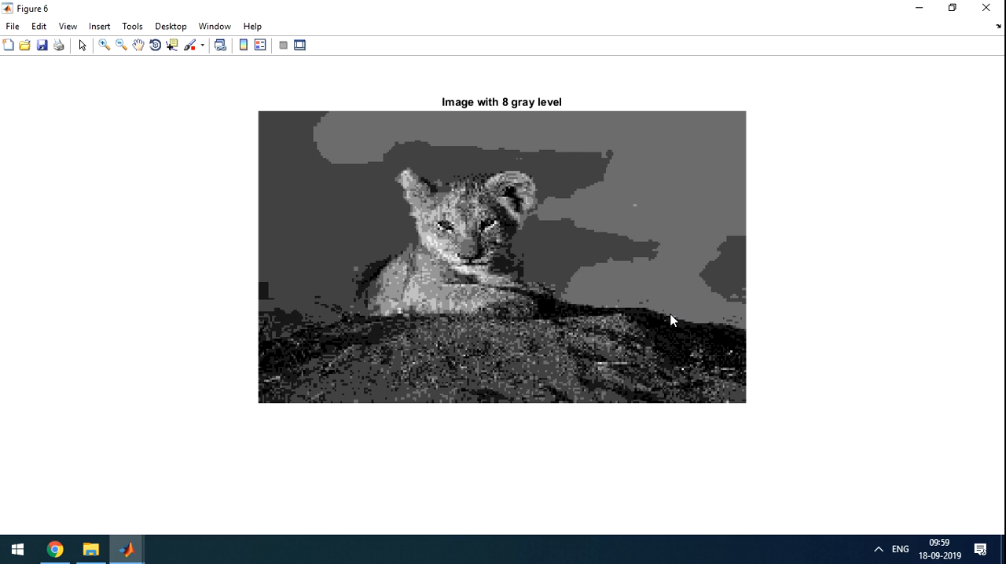
mouse_move(550, 220)
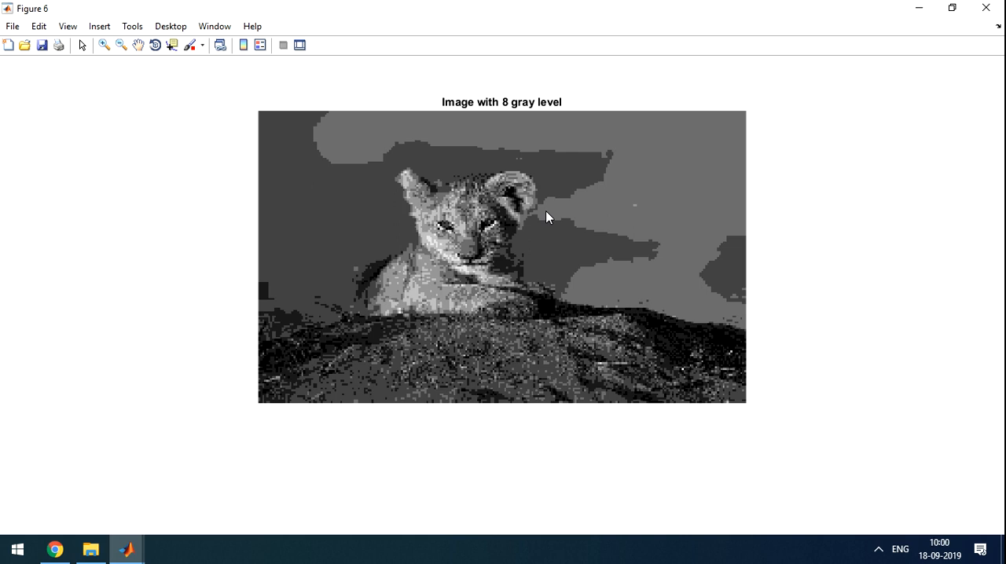
mouse_move(535, 228)
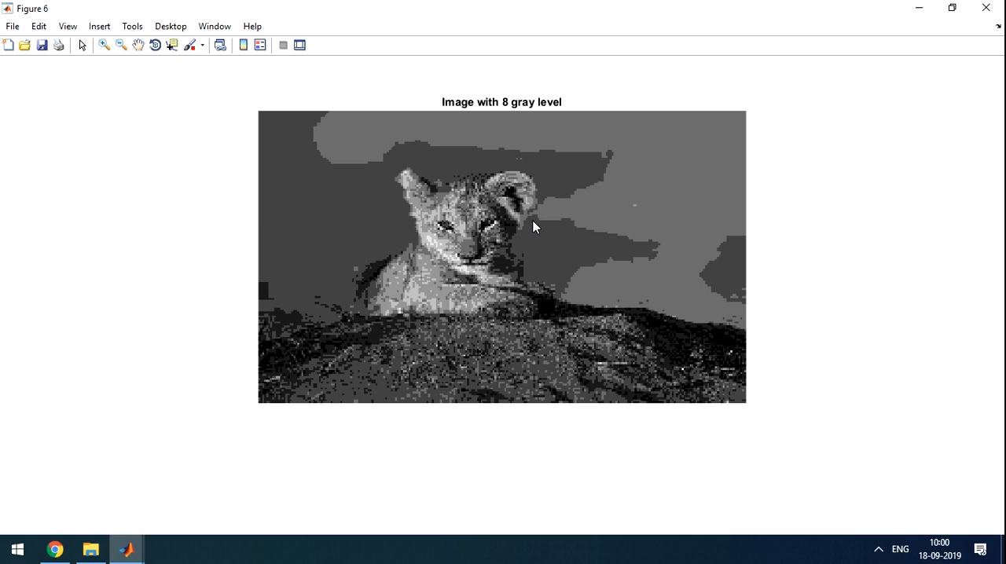
mouse_move(547, 212)
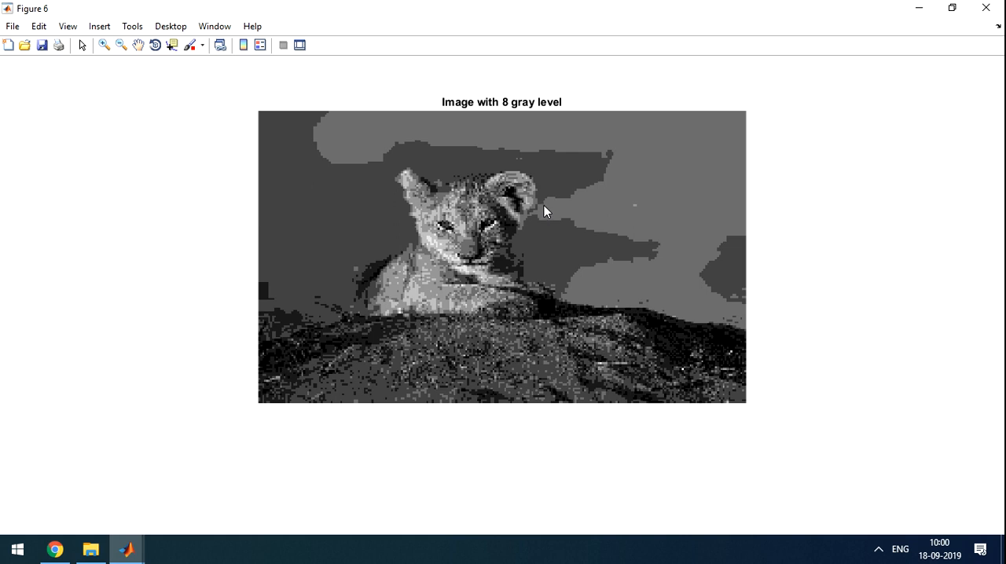
mouse_move(541, 226)
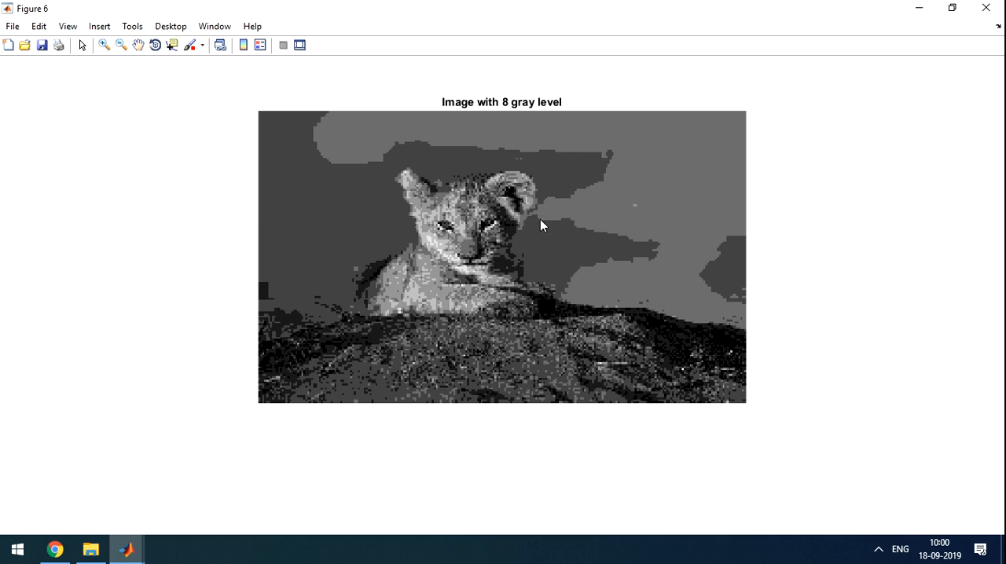
mouse_move(542, 158)
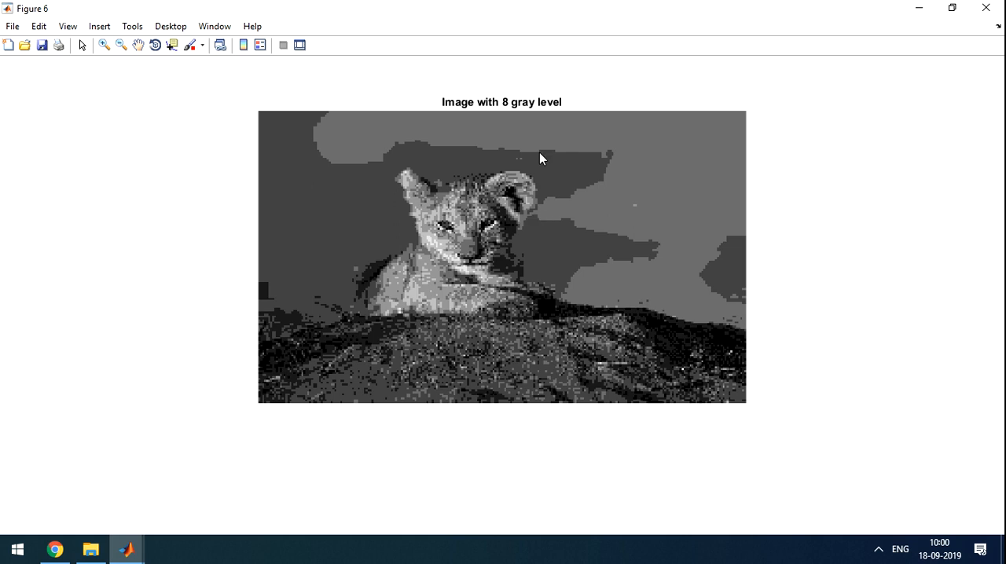
mouse_move(345, 402)
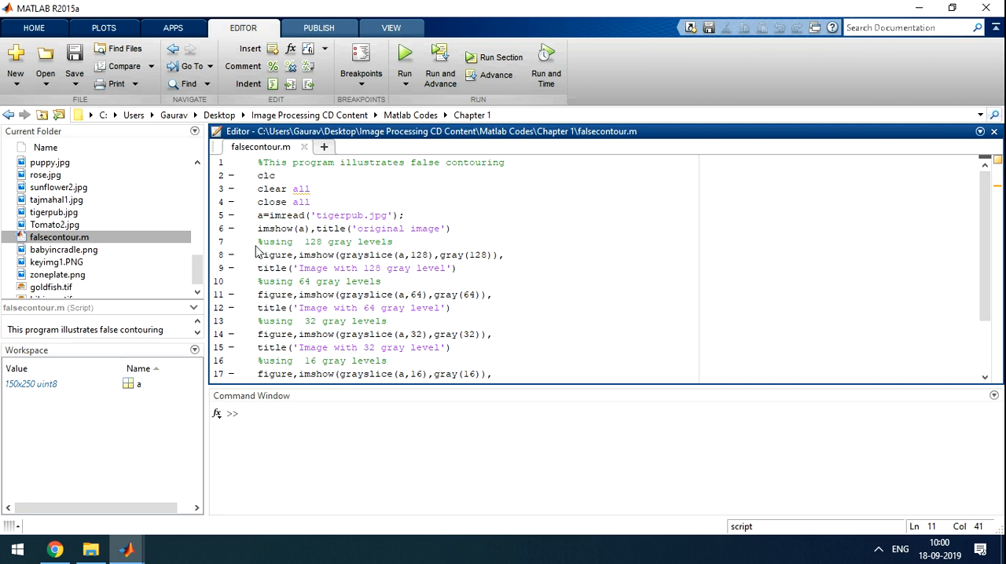
mouse_move(315, 250)
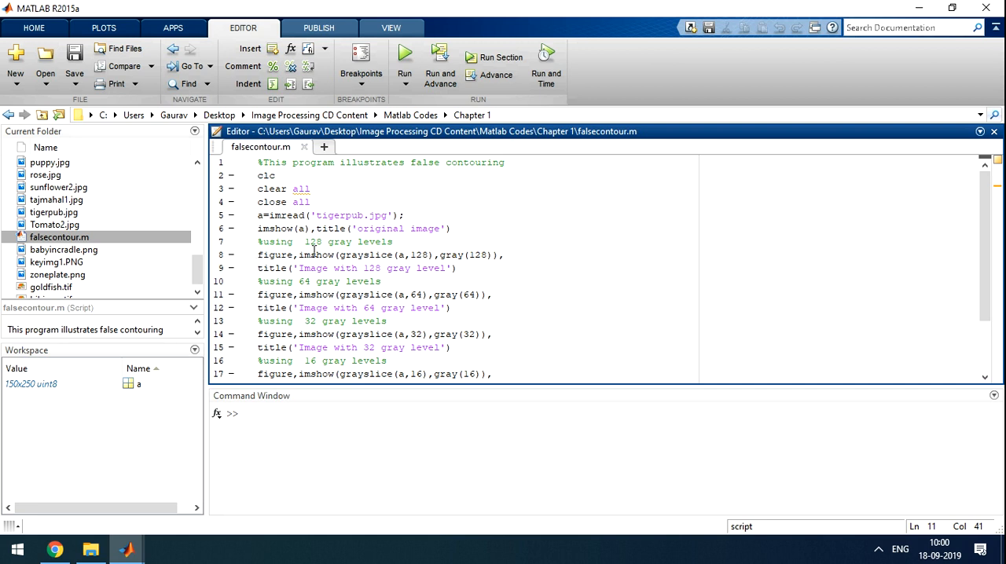
mouse_move(292, 259)
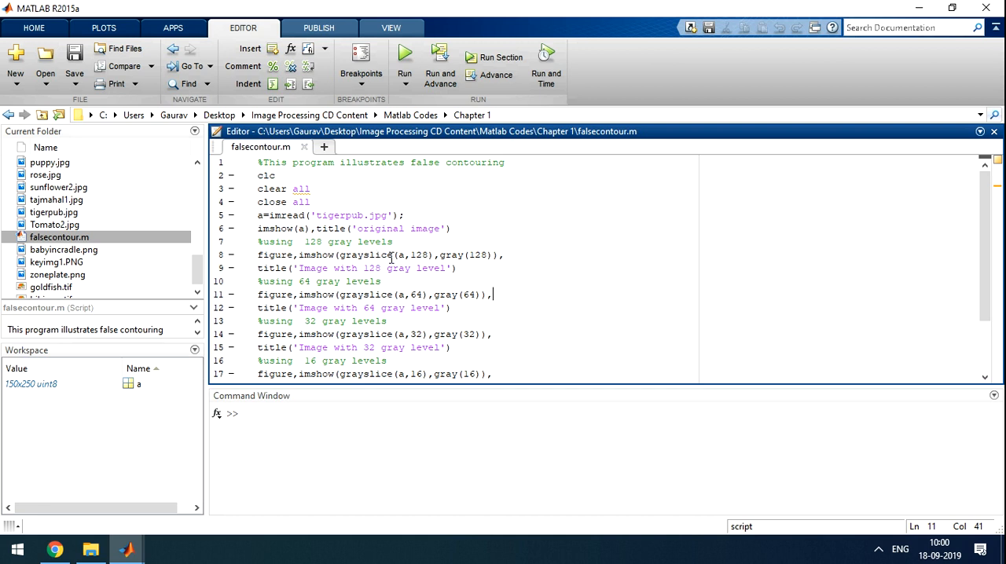
mouse_move(423, 265)
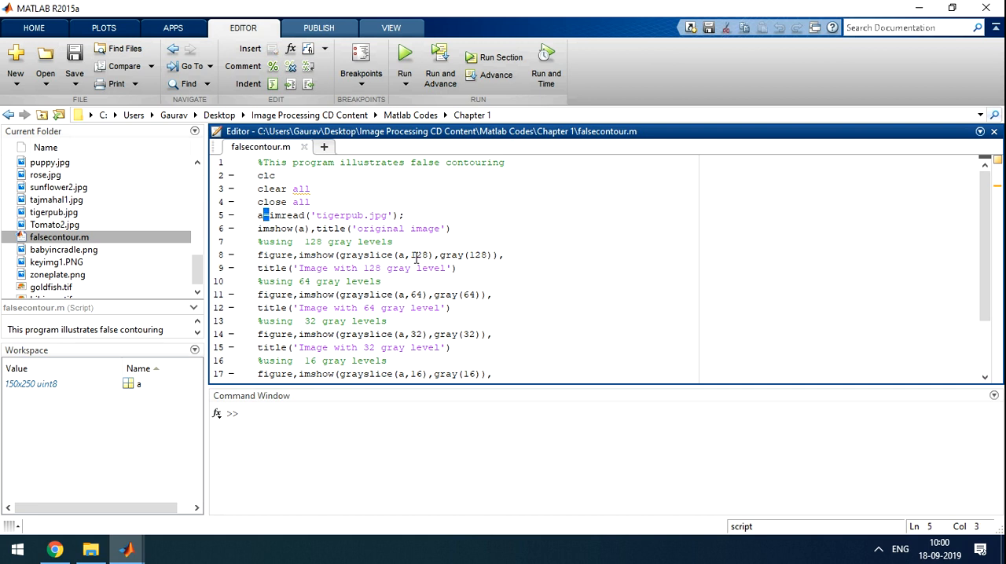
Step: Return to falsecontour.m in the editor and scroll to its final 8-gray-level lines
click(431, 255)
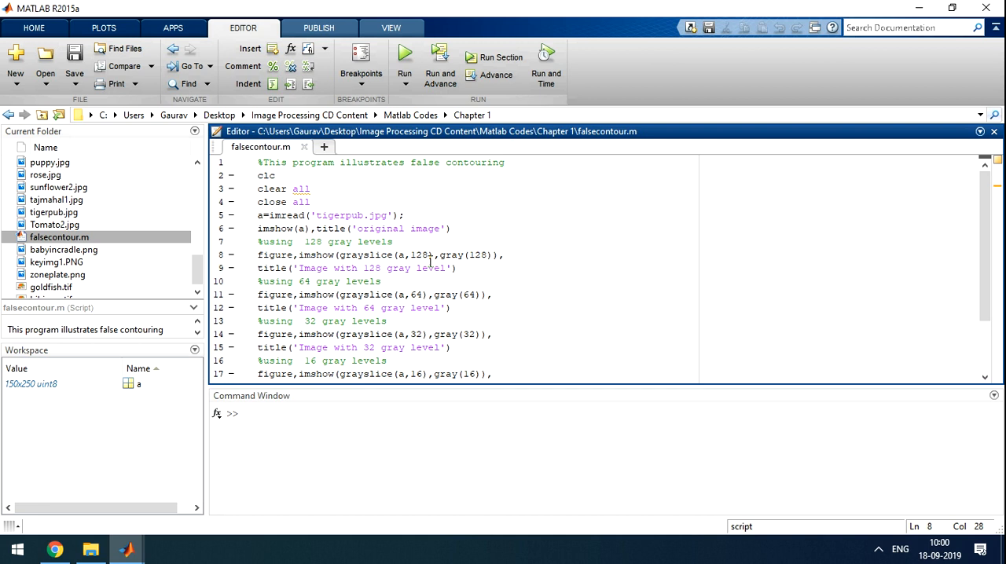
mouse_move(637, 314)
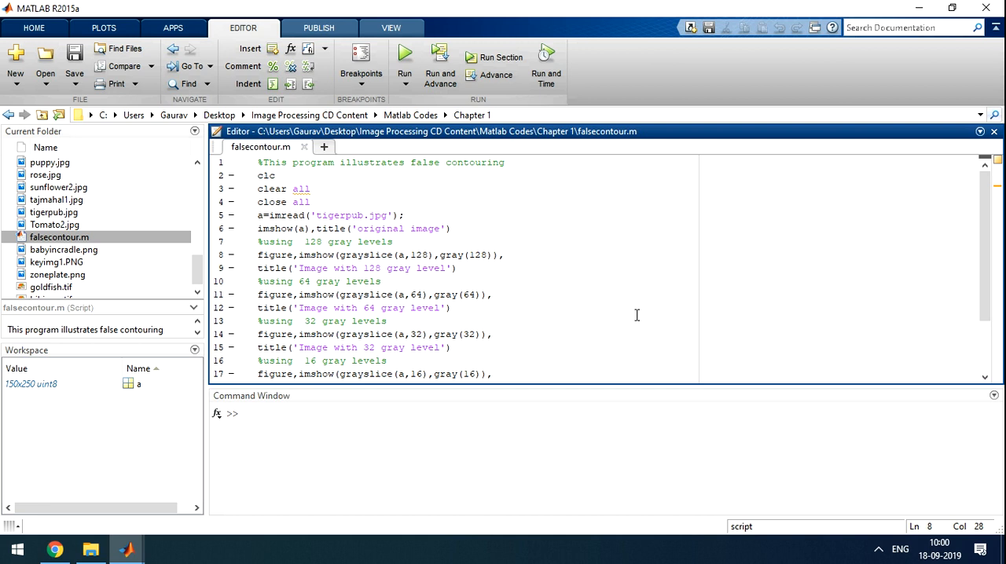
scroll(down, 3)
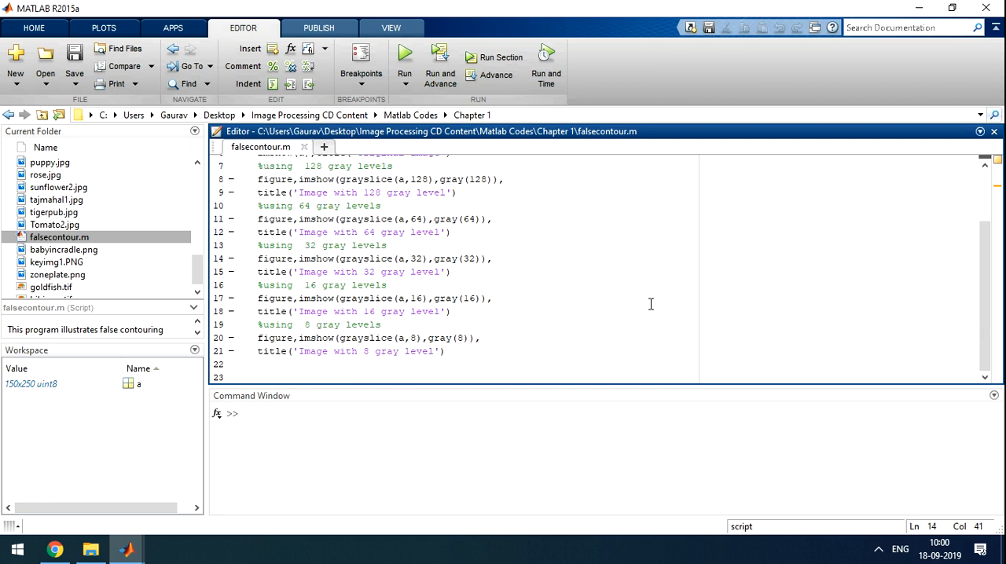